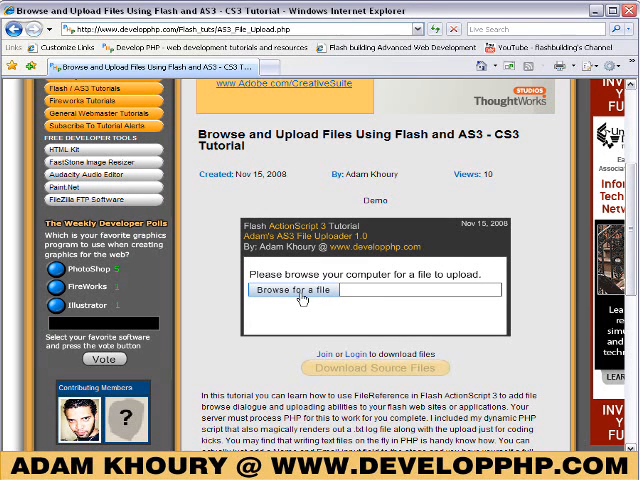
Step: Open the demo's file browser and list the accepted file types
left_click(292, 289)
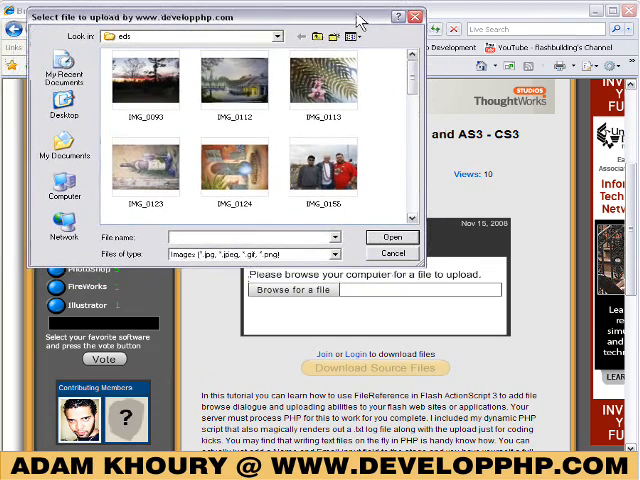
scroll("down", 3)
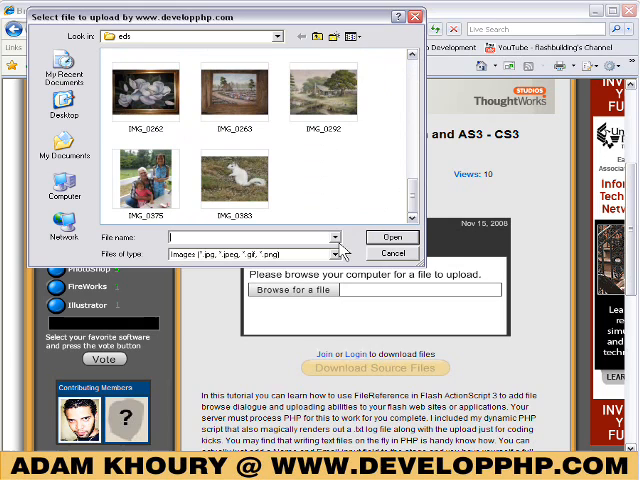
left_click(340, 253)
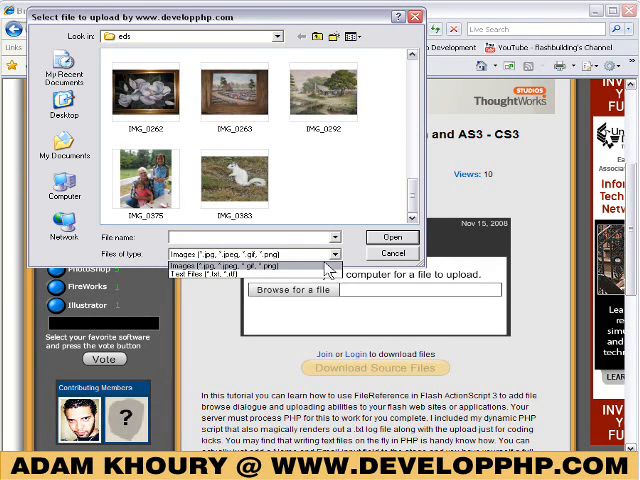
mouse_move(283, 193)
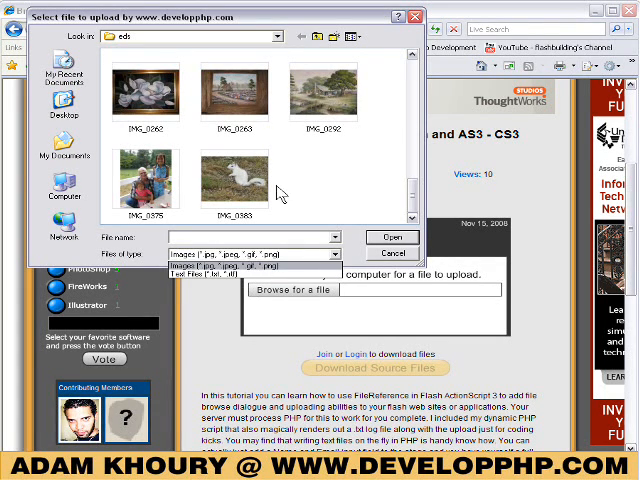
Step: Select IMG_0383.jpg and confirm it as the file to upload
left_click(234, 178)
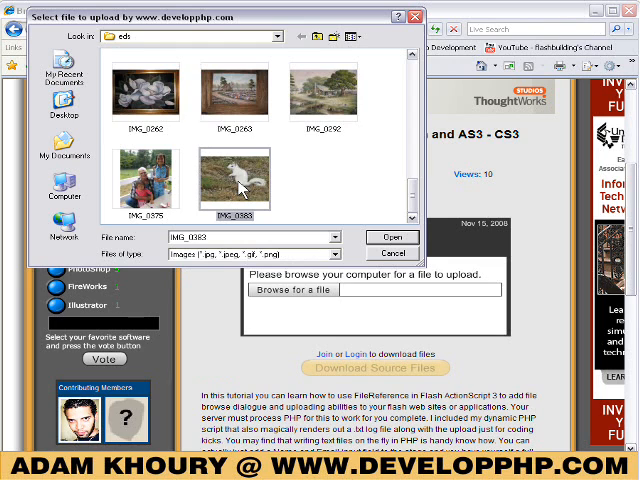
left_click(385, 237)
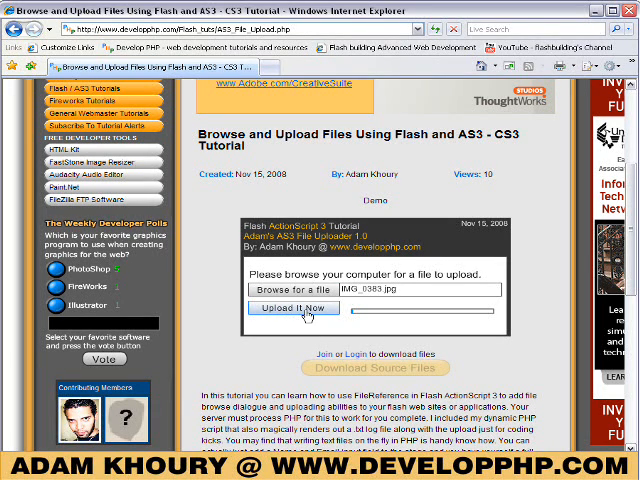
Step: Click 'Upload It Now' to send IMG_0383.jpg to the server
left_click(293, 307)
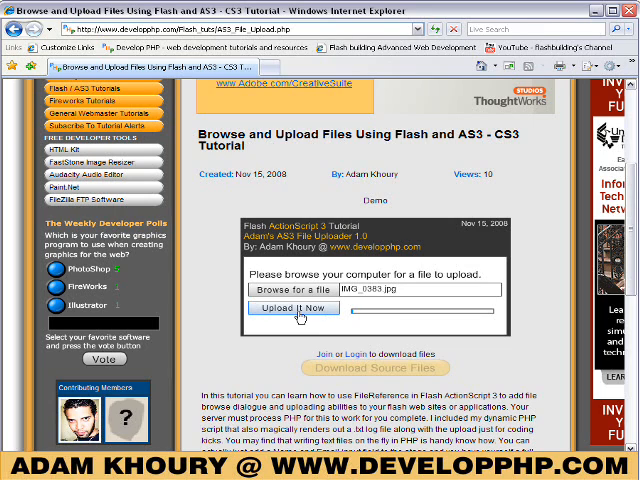
left_click(292, 307)
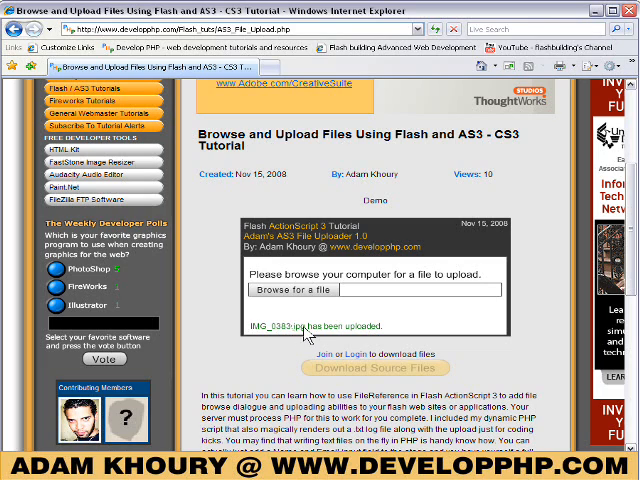
mouse_move(410, 332)
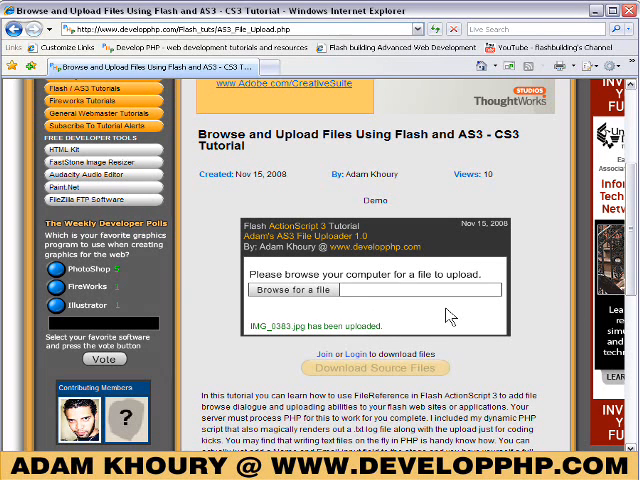
mouse_move(502, 308)
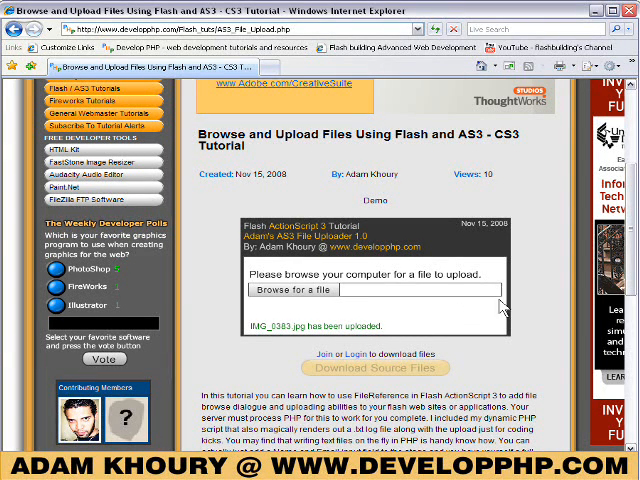
mouse_move(398, 313)
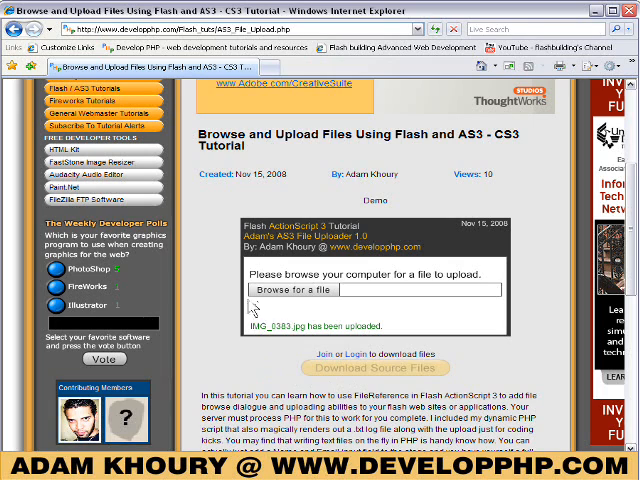
mouse_move(225, 303)
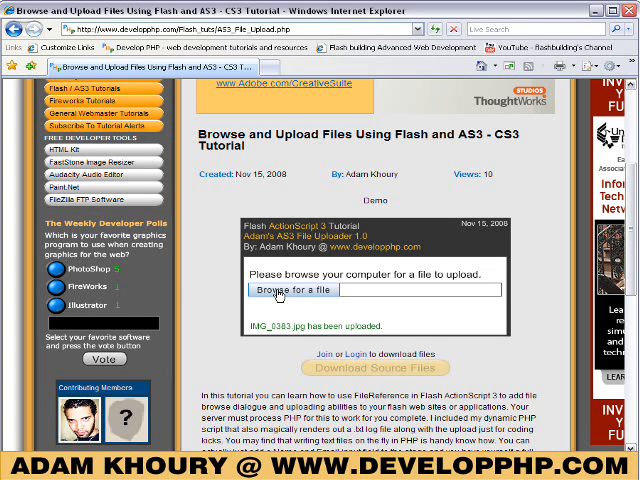
Step: Browse up one folder into WallPapers to choose developphp.jpg
left_click(292, 289)
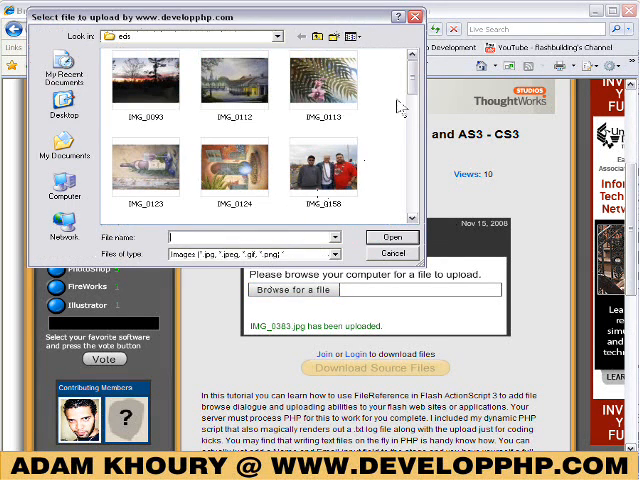
left_click(308, 37)
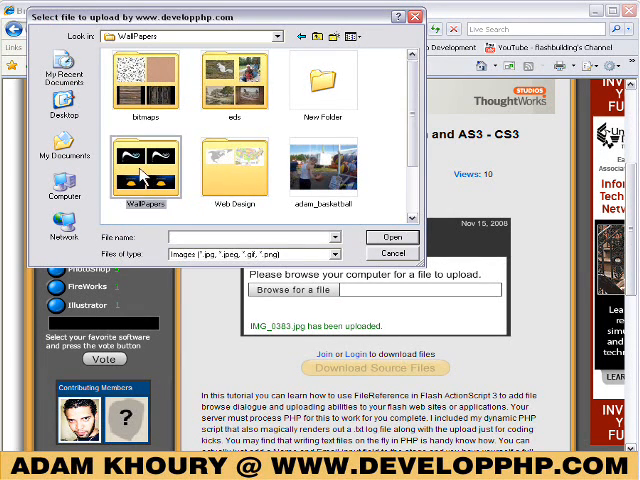
double_click(144, 165)
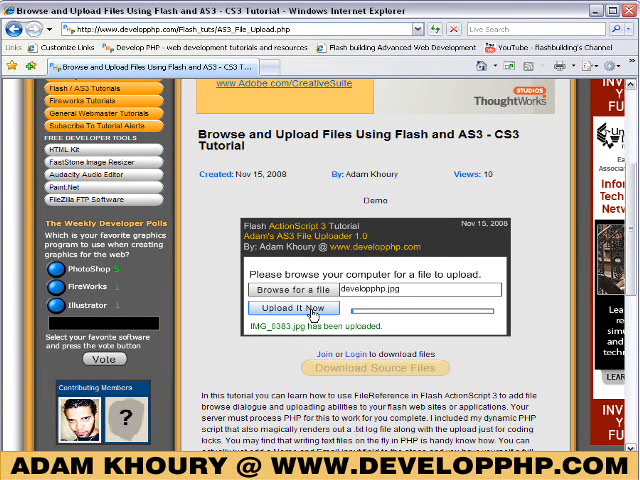
Step: Upload developphp.jpg with 'Upload It Now'
left_click(292, 308)
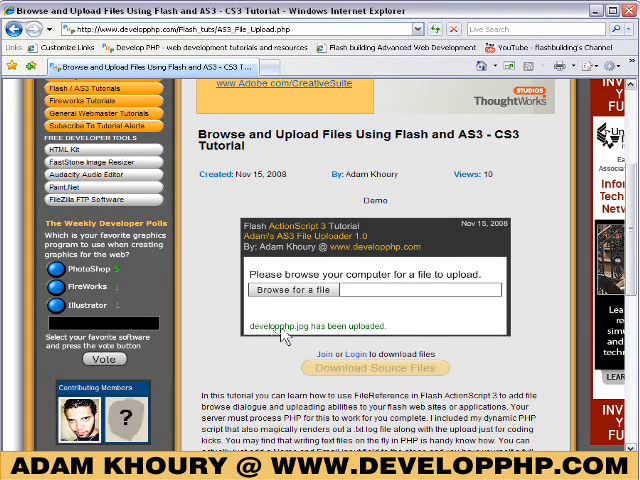
mouse_move(267, 328)
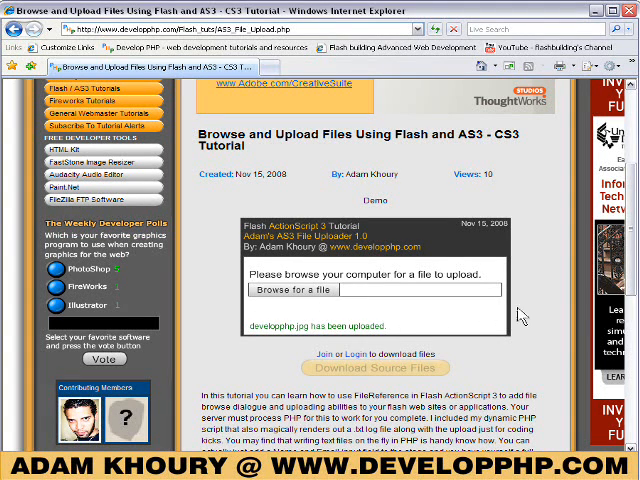
mouse_move(440, 317)
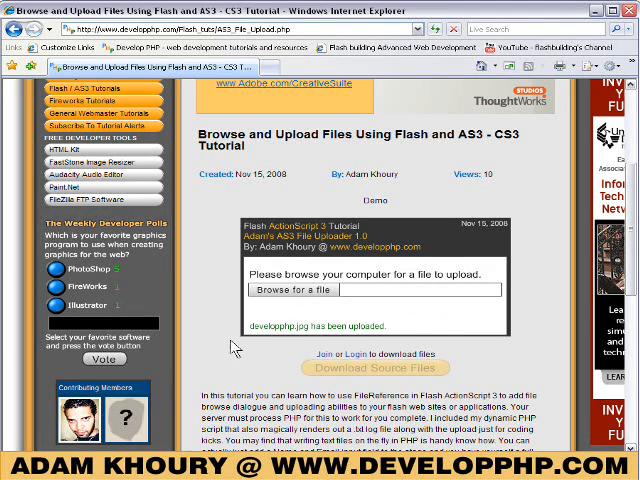
mouse_move(231, 348)
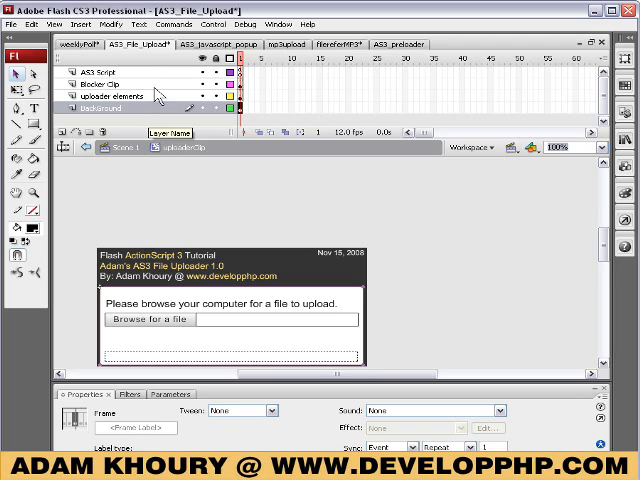
mouse_move(144, 118)
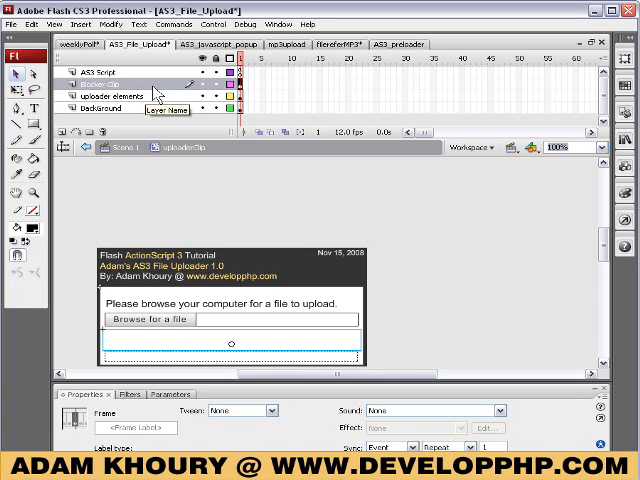
Step: Inspect the Blocker Clip and uploader elements layers in the Timeline
left_click(110, 81)
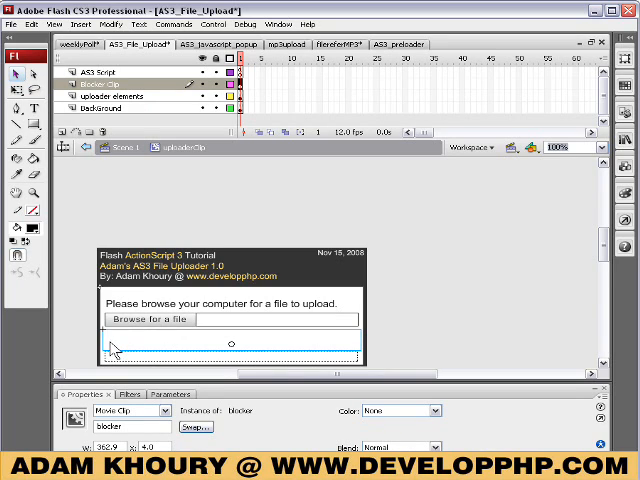
mouse_move(112, 349)
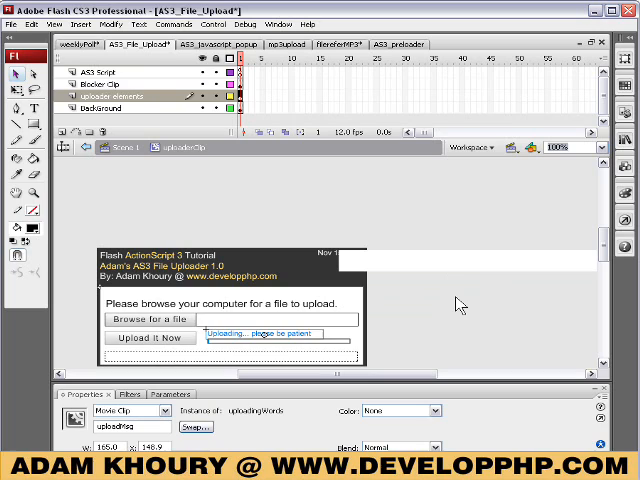
left_click(110, 87)
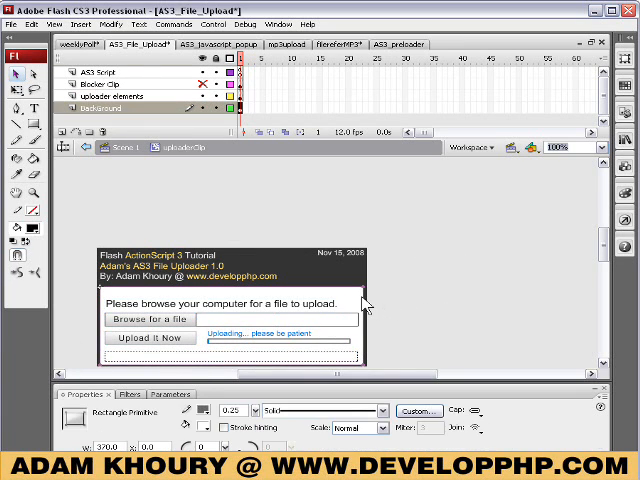
mouse_move(105, 108)
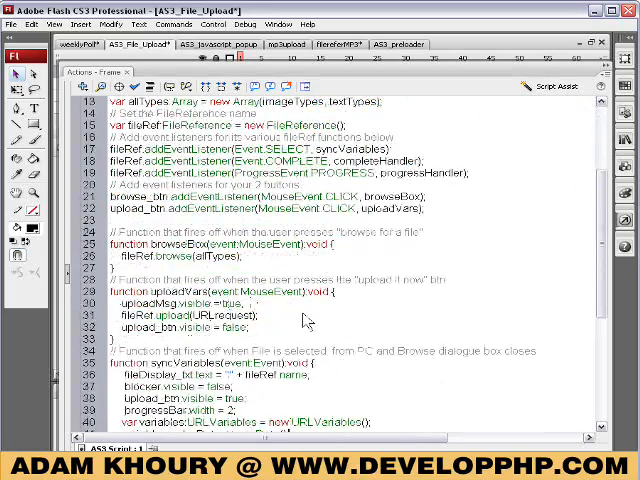
Step: Scroll through the AS3 Script code in the Actions panel
scroll("down", 3)
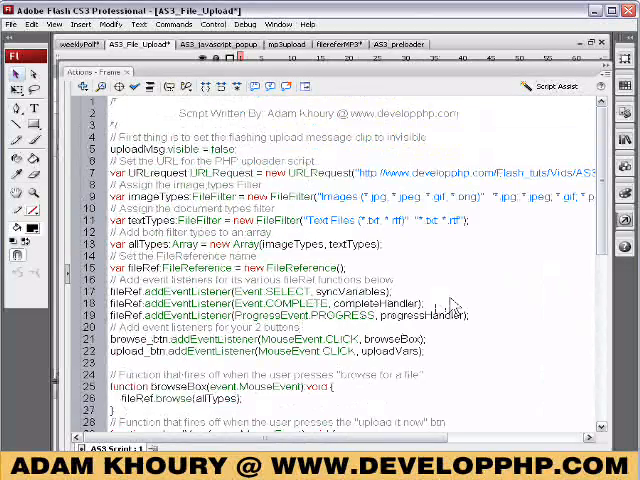
scroll("down", 3)
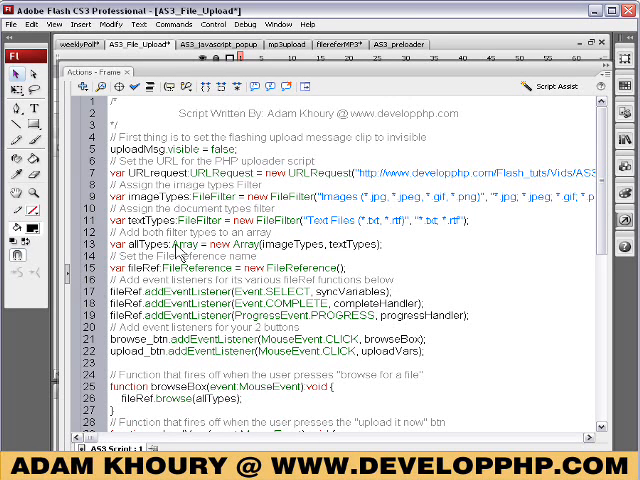
mouse_move(178, 253)
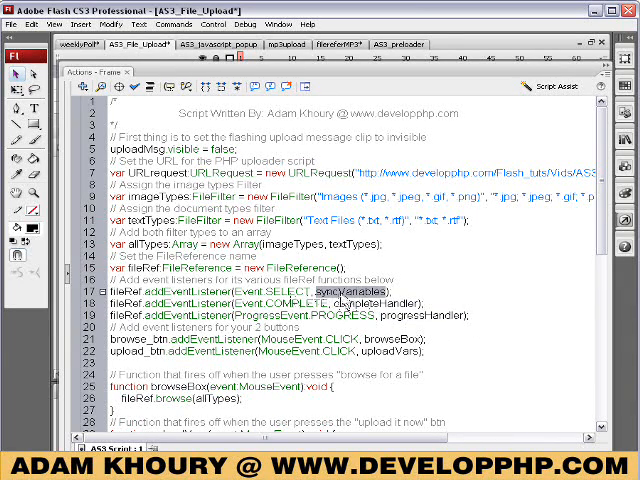
Step: Scroll down through the uploader's event listener functions
scroll("down", 3)
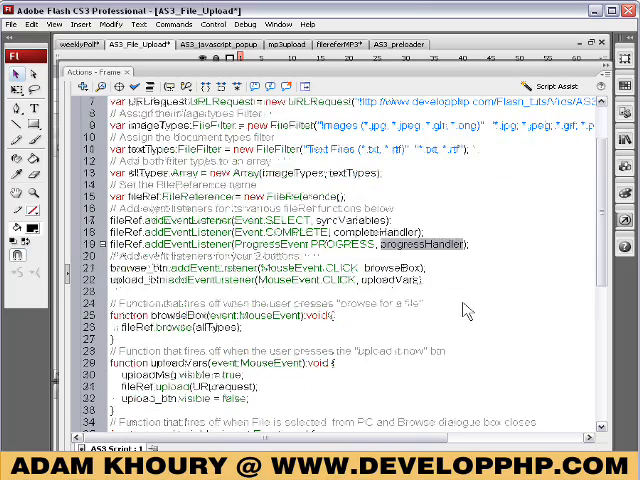
scroll("down", 3)
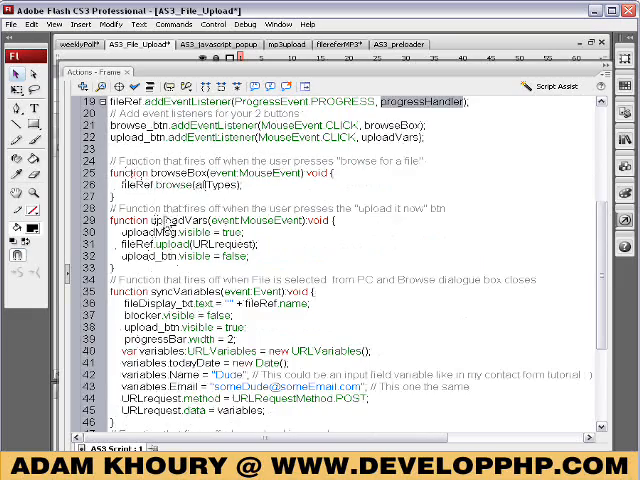
scroll("down", 3)
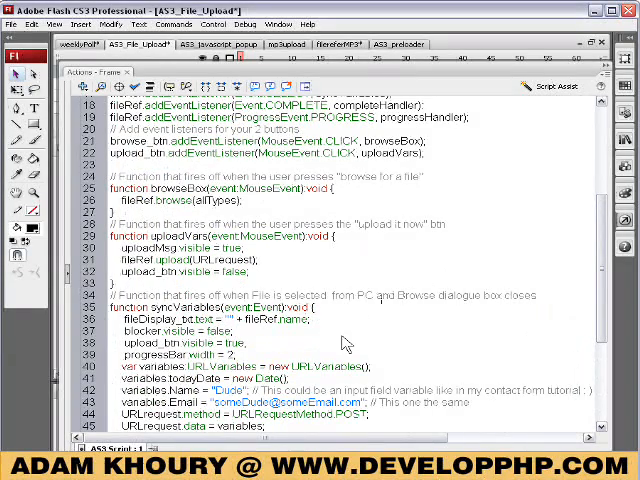
scroll("down", 3)
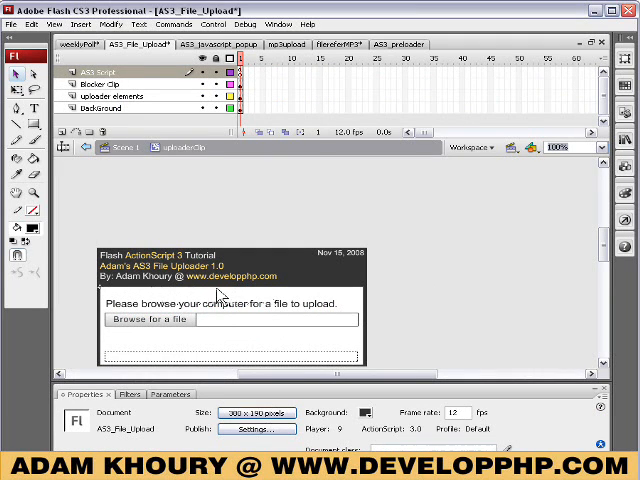
mouse_move(193, 307)
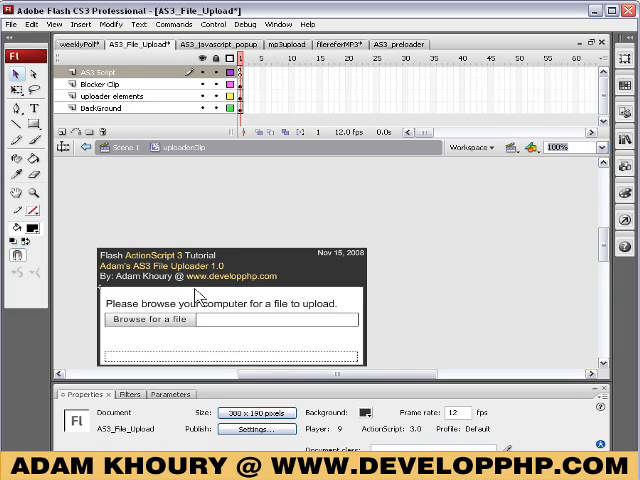
mouse_move(413, 299)
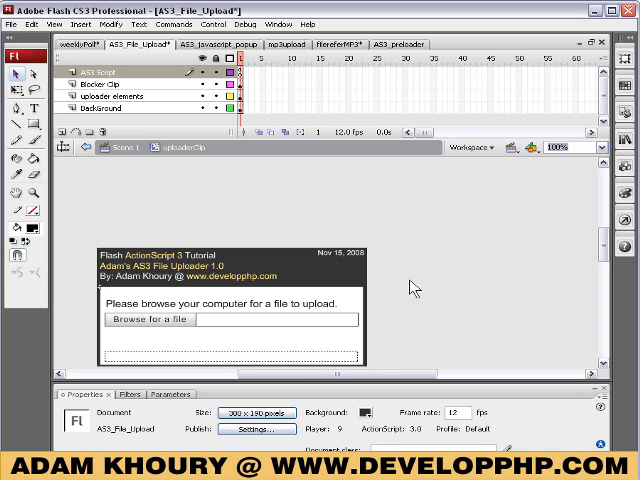
mouse_move(456, 284)
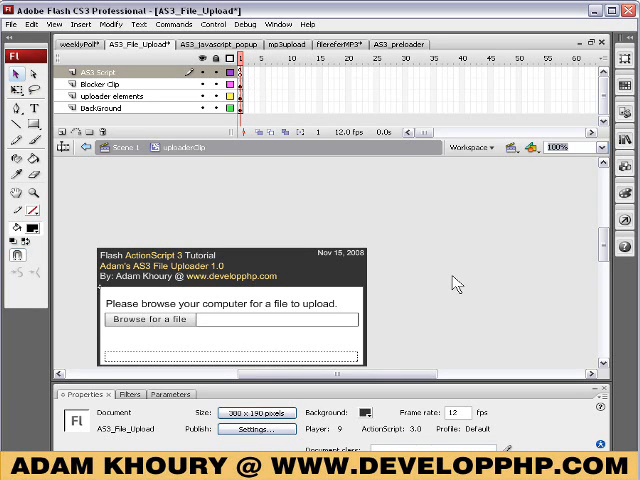
mouse_move(247, 78)
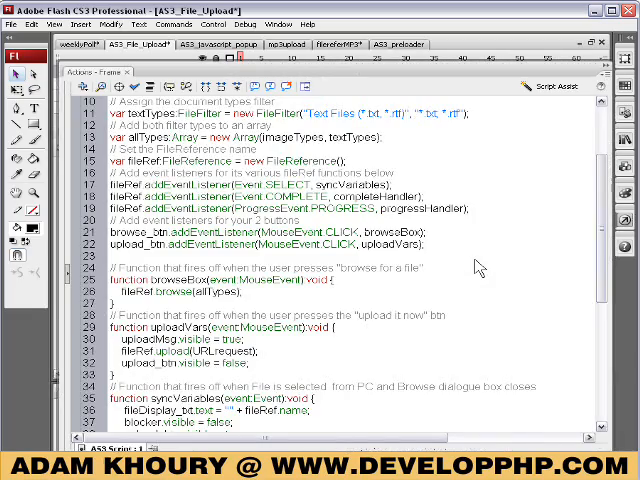
Step: Review the syncVariables function, then select the uploader elements layer
scroll("down", 3)
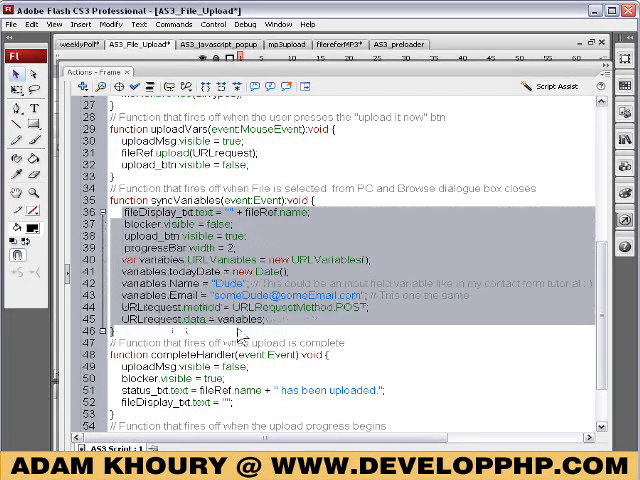
scroll("up", 3)
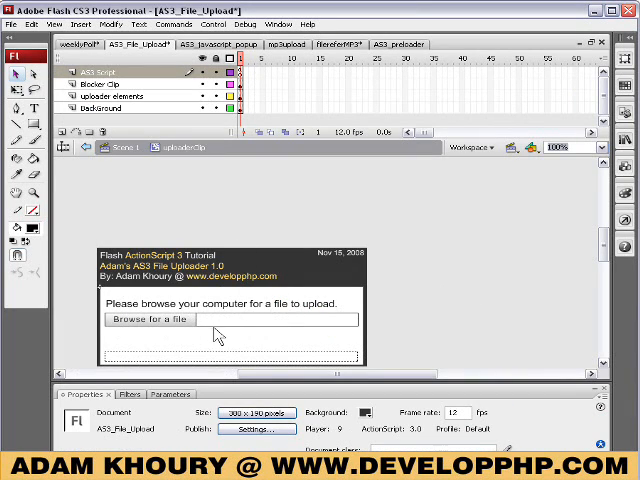
left_click(130, 95)
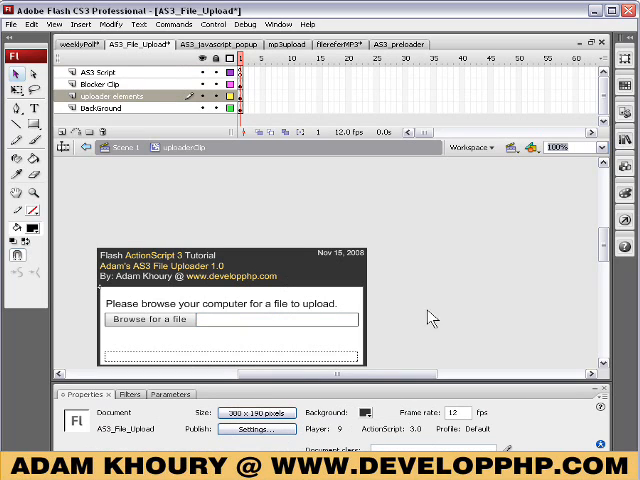